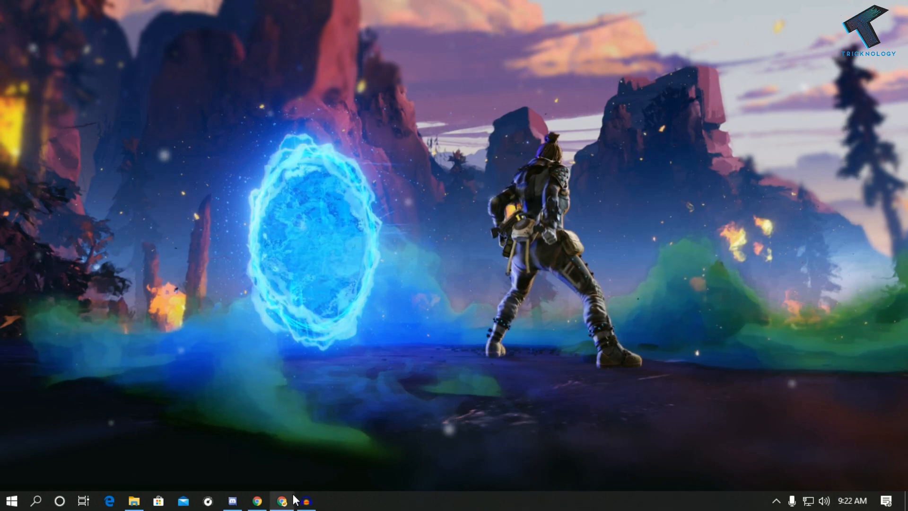
# - From the tray network icon, open Network Connections listing Ethernet and two VMware adapters
pyautogui.click(282, 501)
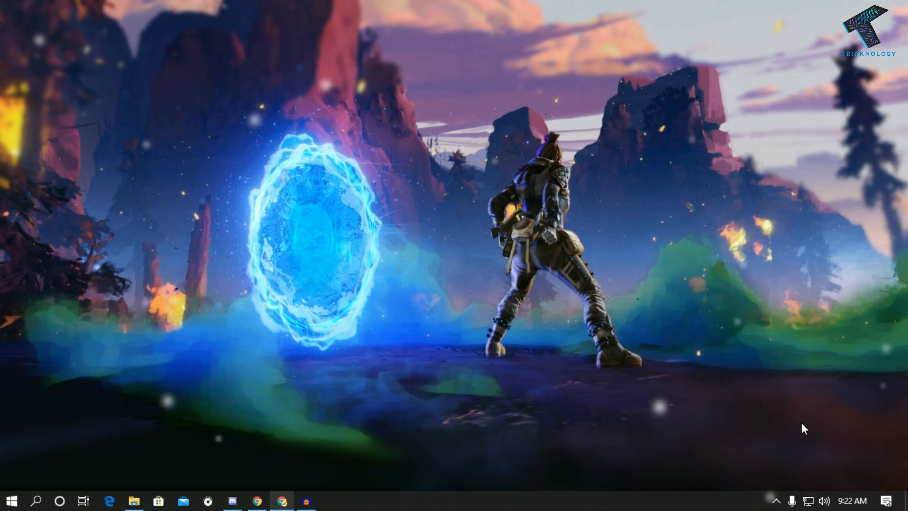
pyautogui.moveTo(808, 500)
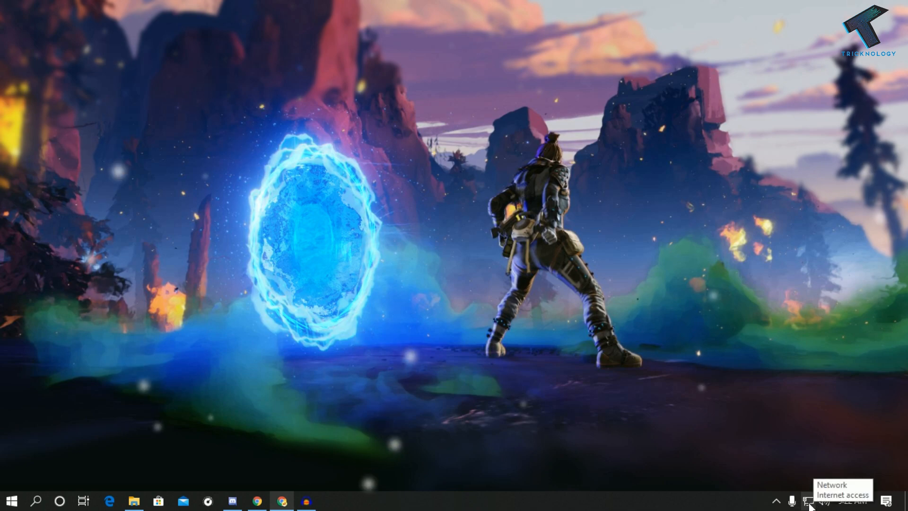
pyautogui.rightClick(807, 500)
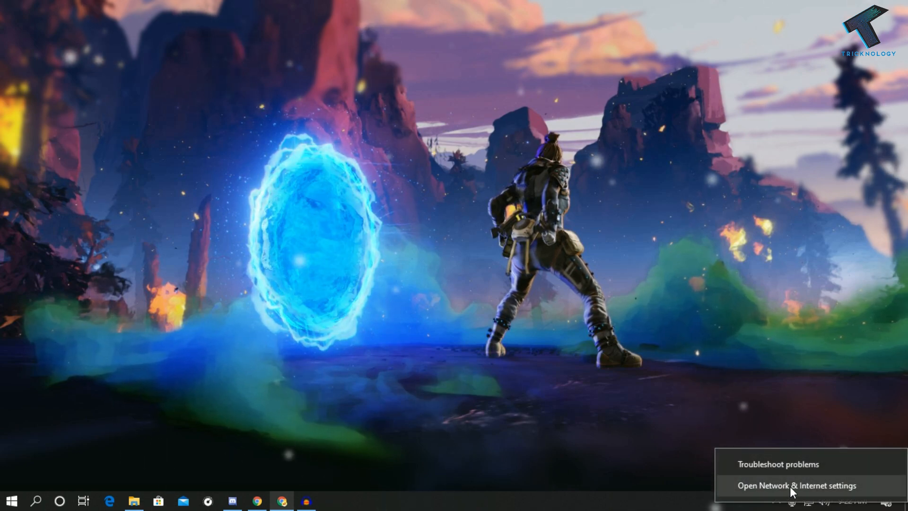
pyautogui.click(795, 486)
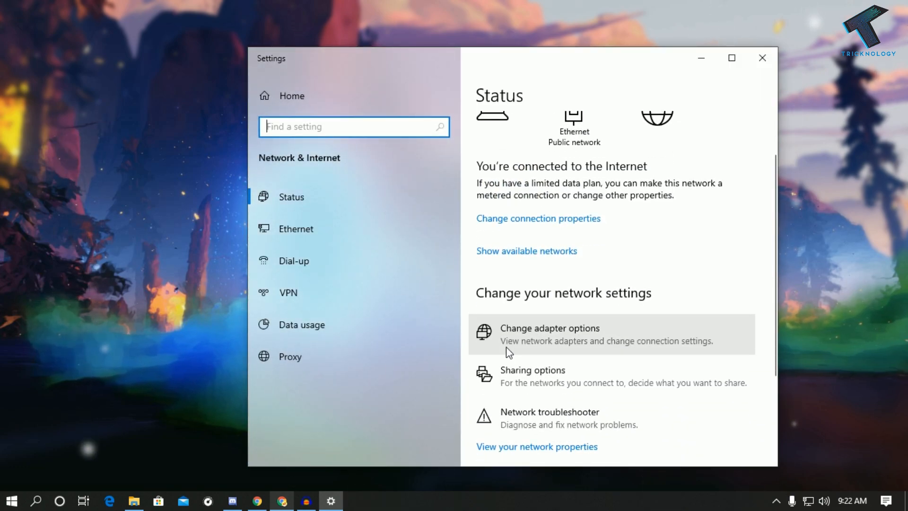
pyautogui.click(550, 328)
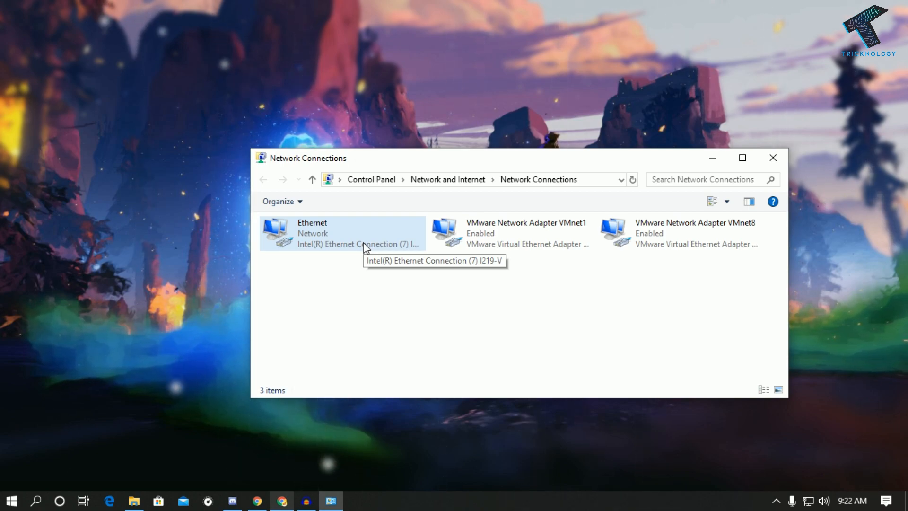
# - Reopen Network Connections via ncpa.cpl in the Run box, then close it
pyautogui.press('Win+r')
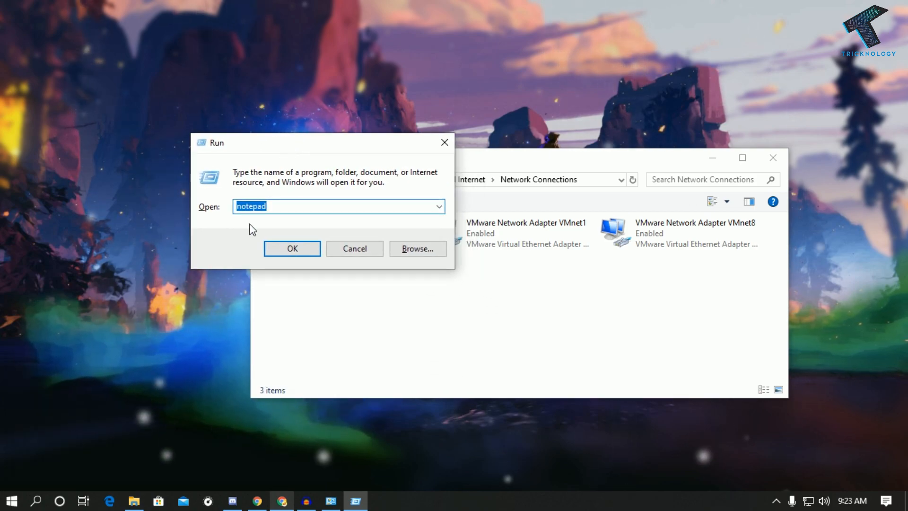
pyautogui.write('nca=')
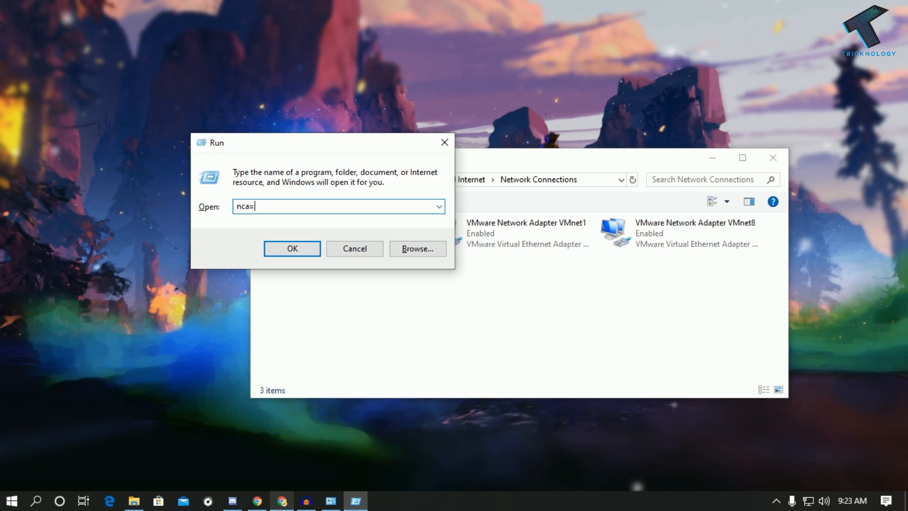
pyautogui.write('ncpa.cpl')
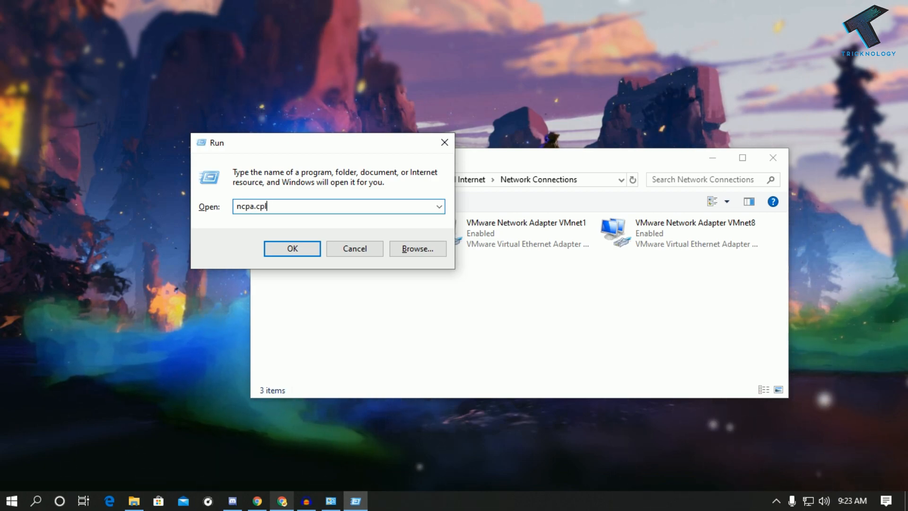
pyautogui.click(292, 248)
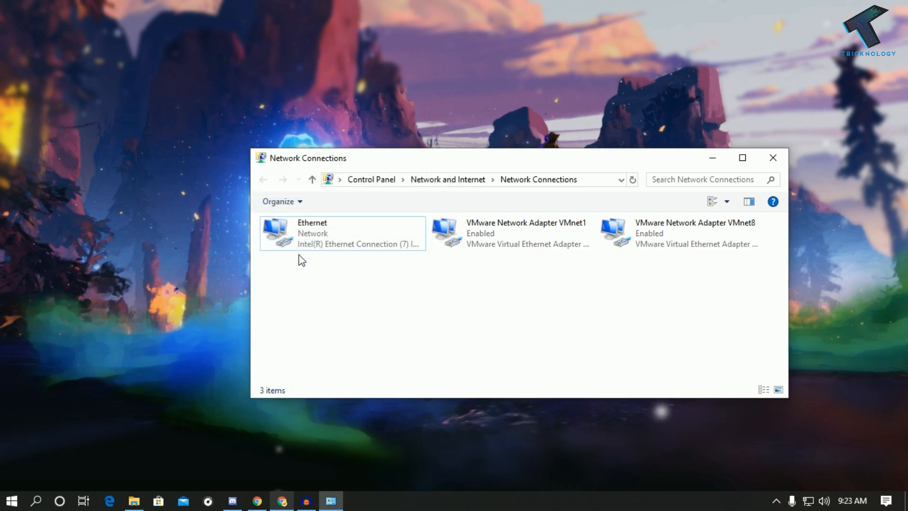
pyautogui.moveTo(767, 173)
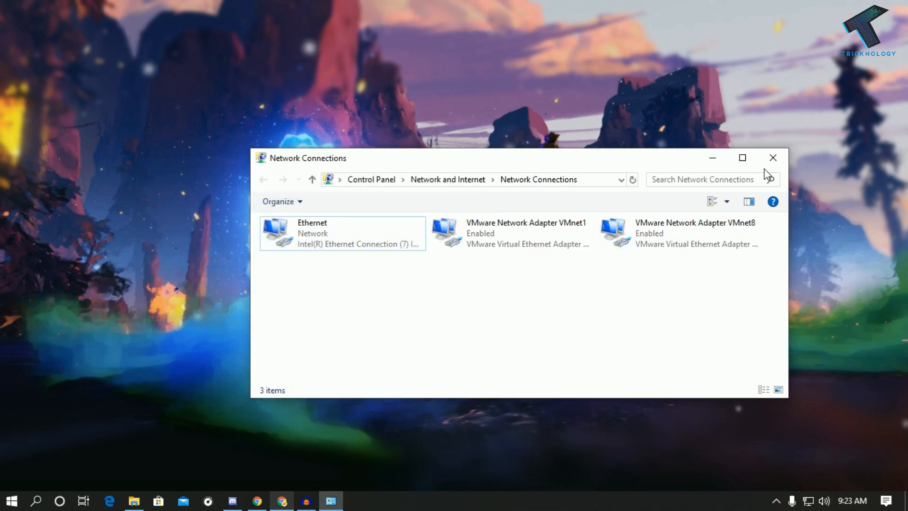
pyautogui.click(772, 157)
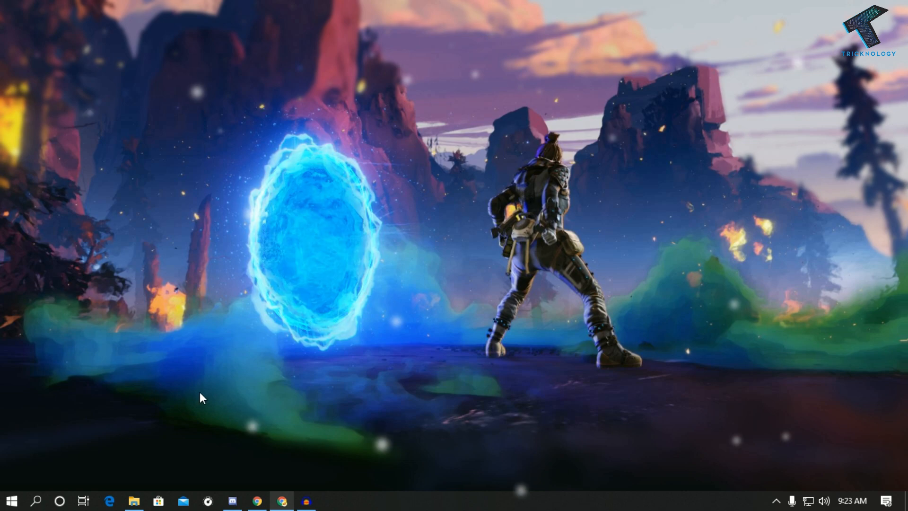
# - Search Start for 'internet explorer' to bring up Internet Explorer as best match
pyautogui.click(11, 499)
pyautogui.write('inte')
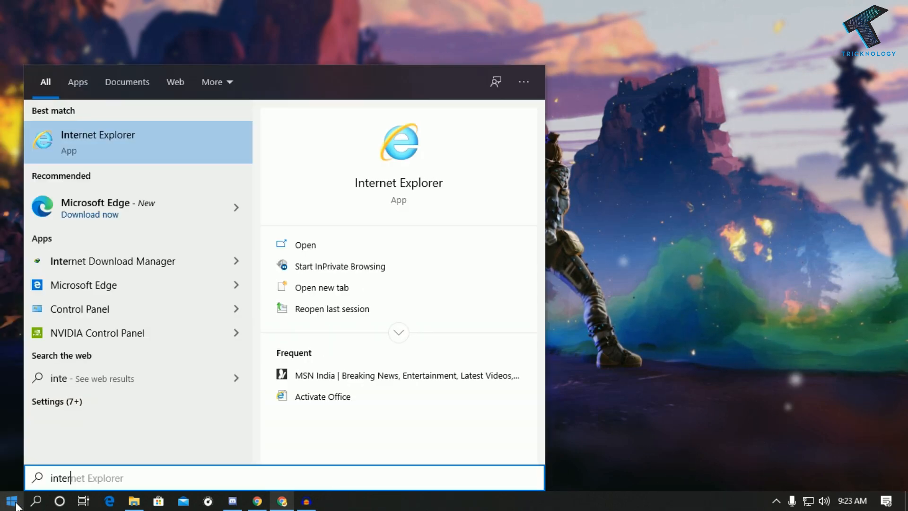
pyautogui.write('rnet explore')
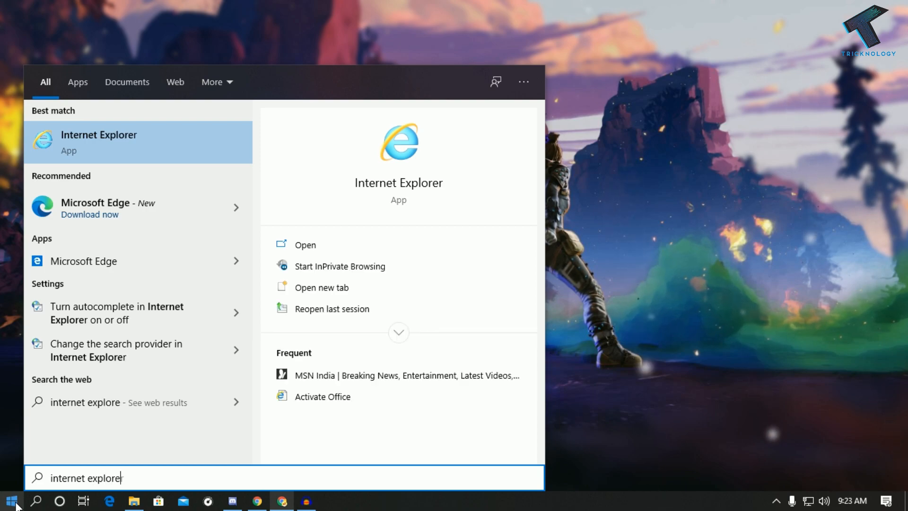
pyautogui.write('r')
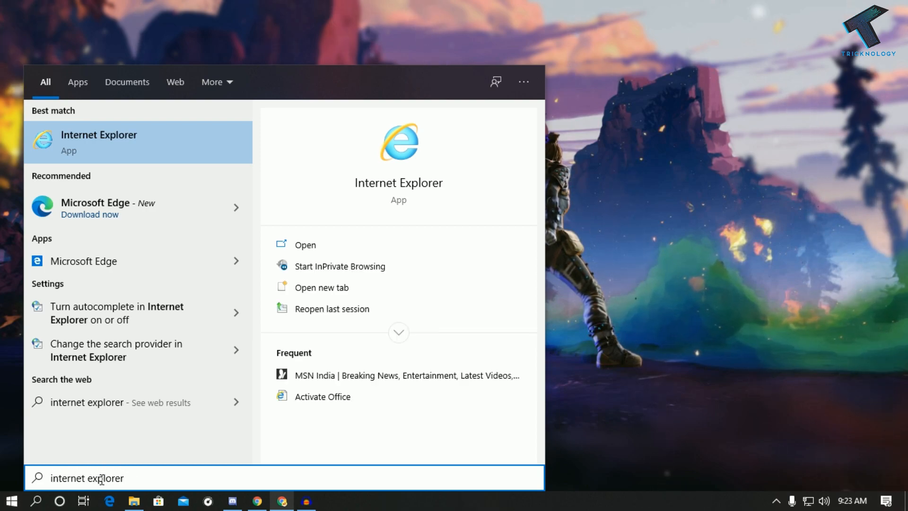
pyautogui.moveTo(74, 153)
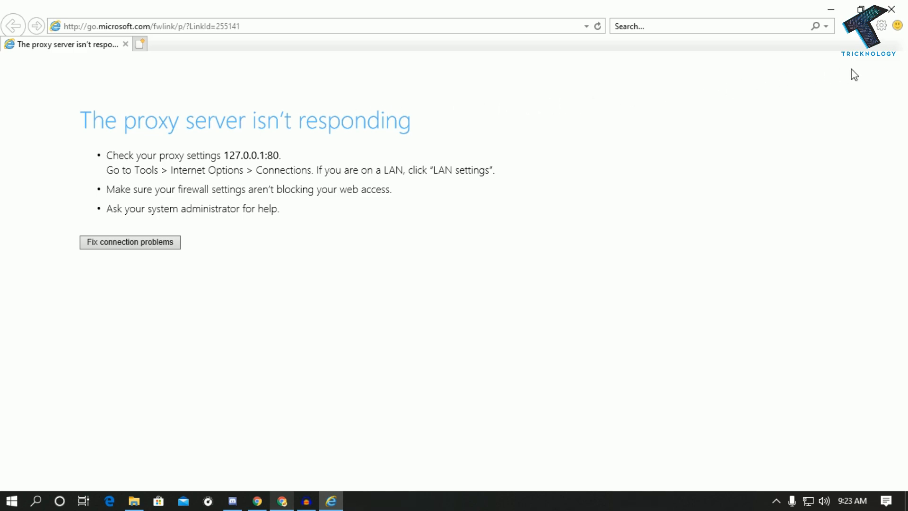
# - Open Internet Options from the Tools menu on its Connections tab
pyautogui.click(883, 26)
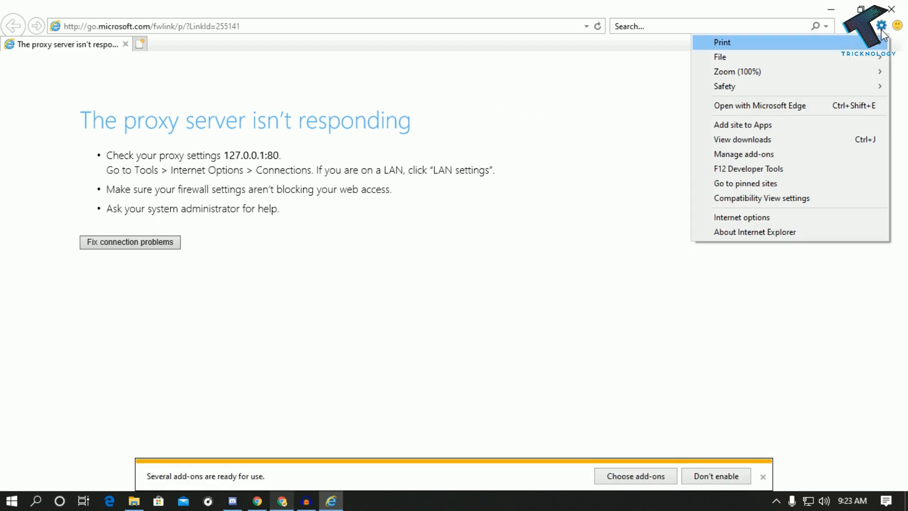
pyautogui.moveTo(762, 198)
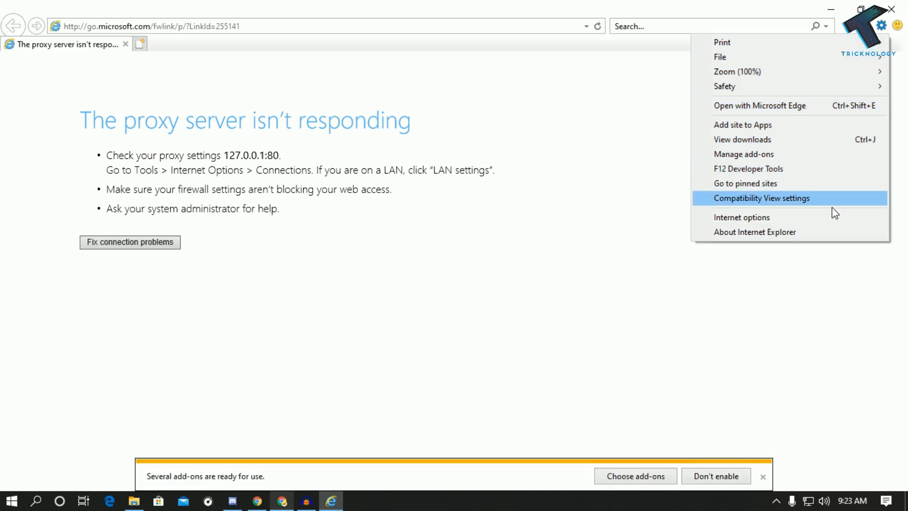
pyautogui.click(742, 217)
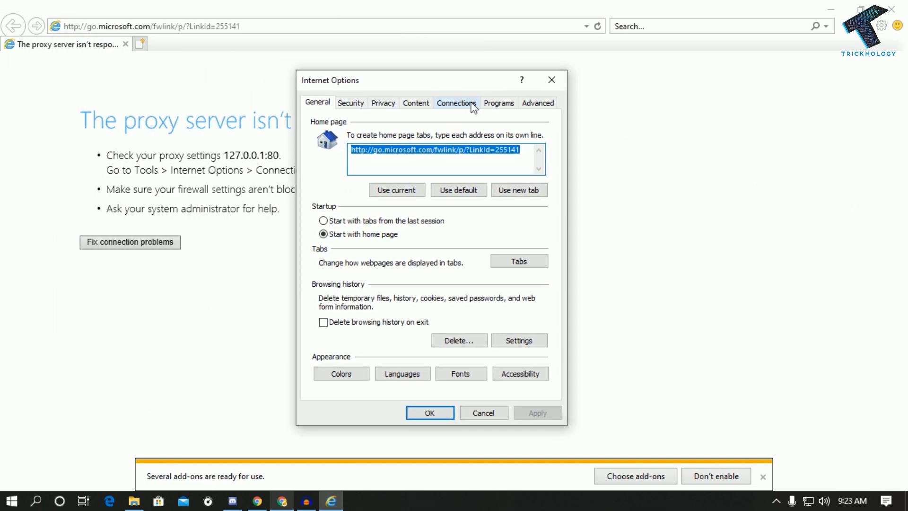
pyautogui.click(456, 103)
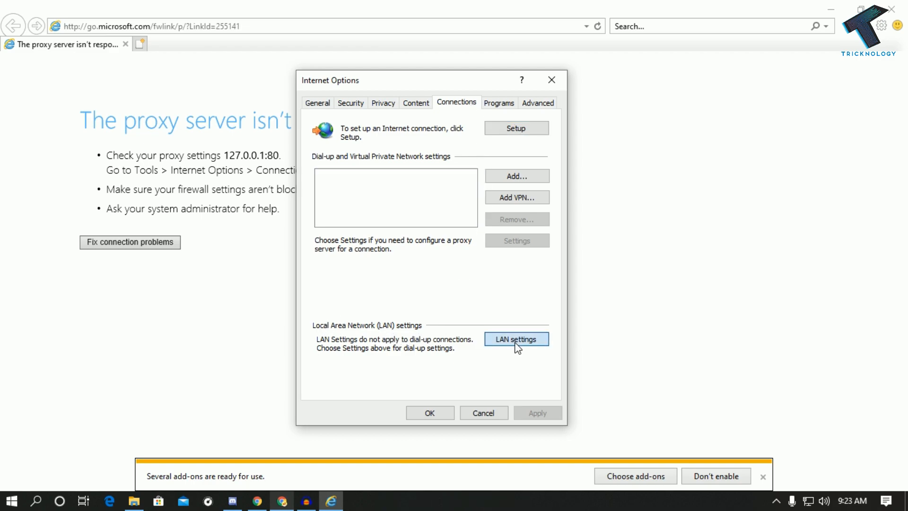
# - Turn off 'Use a proxy server for your LAN' (127.0.0.1:80) and confirm
pyautogui.click(515, 339)
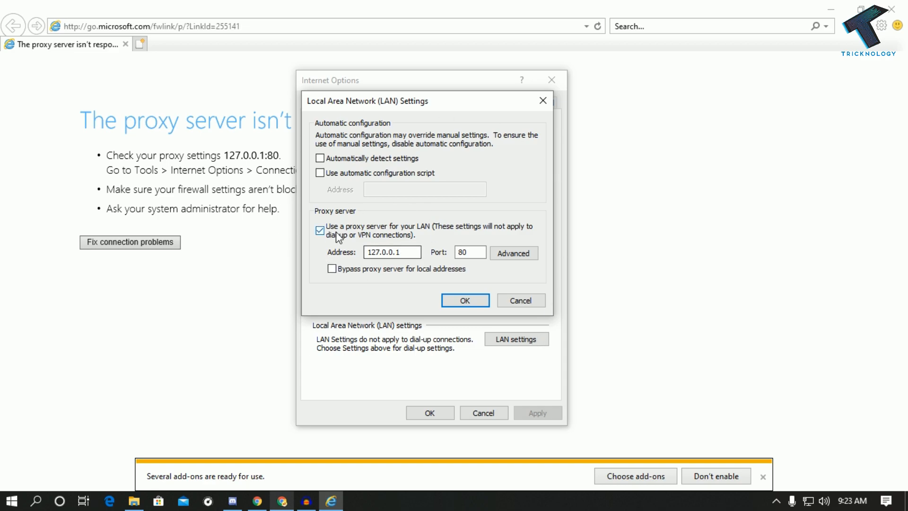
pyautogui.click(320, 230)
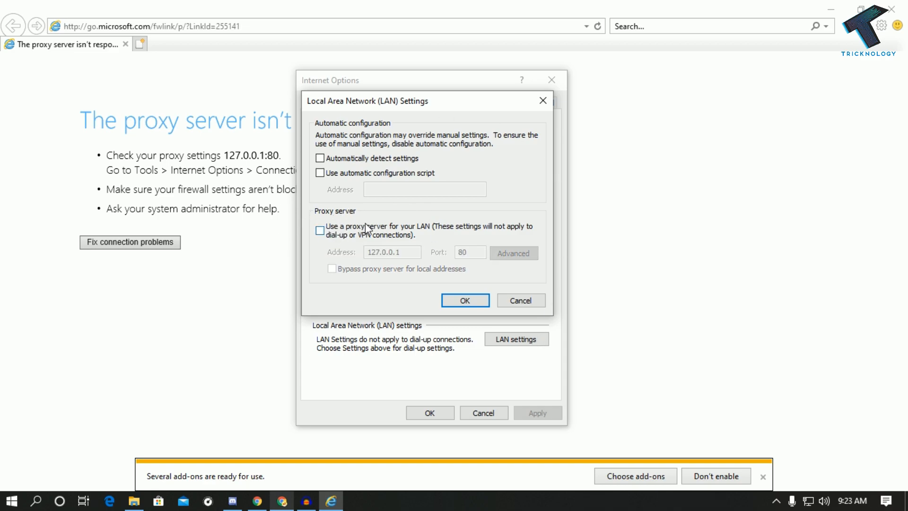
pyautogui.moveTo(322, 219)
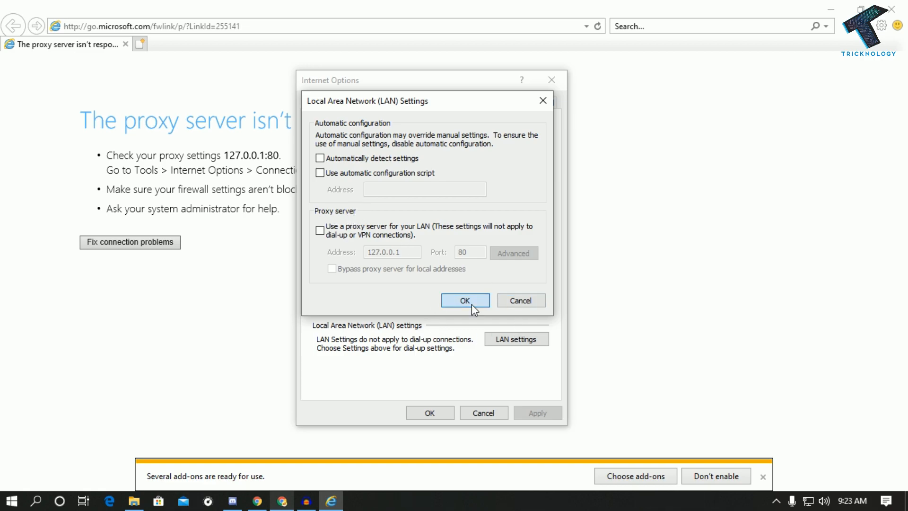
pyautogui.moveTo(353, 227)
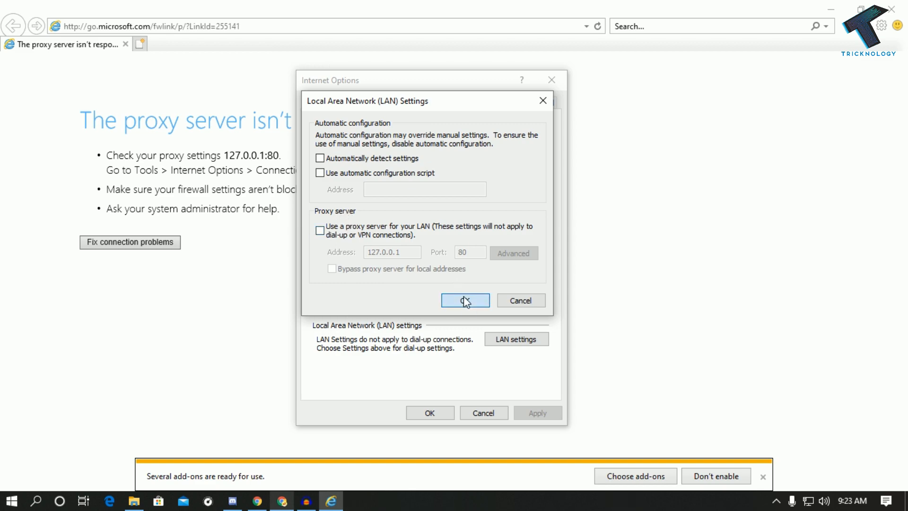
pyautogui.click(465, 300)
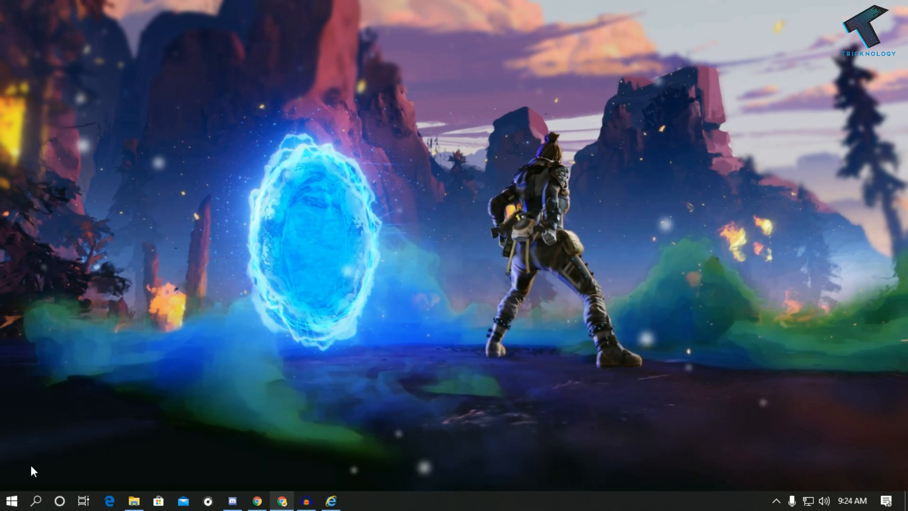
pyautogui.moveTo(10, 500)
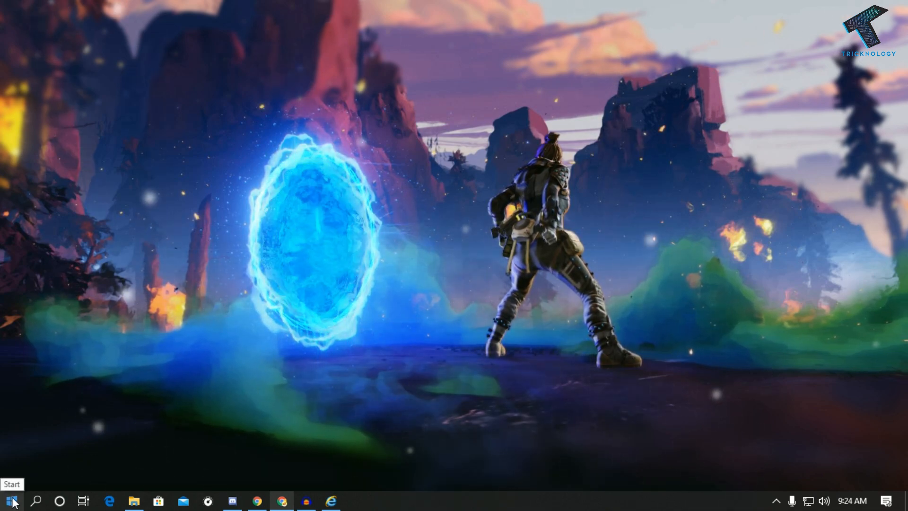
# - Search 'cmd' and launch Command Prompt as administrator
pyautogui.click(10, 501)
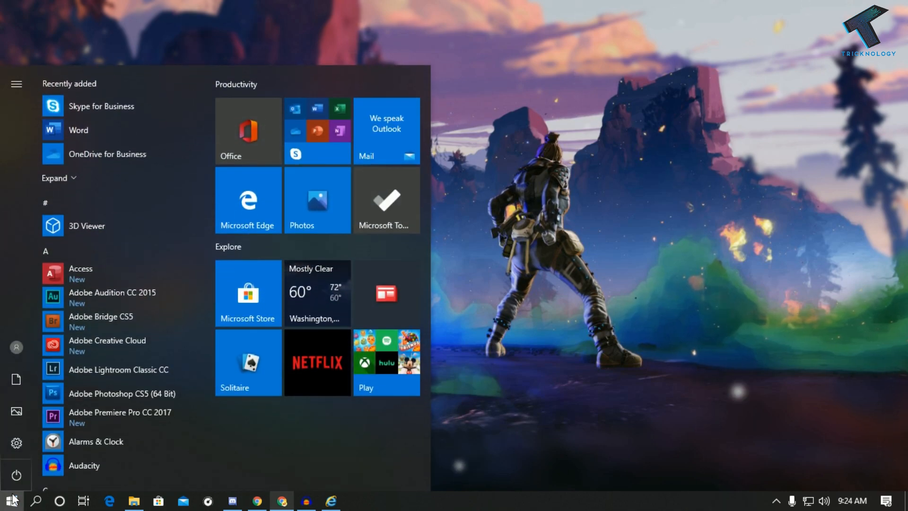
pyautogui.write('cmd')
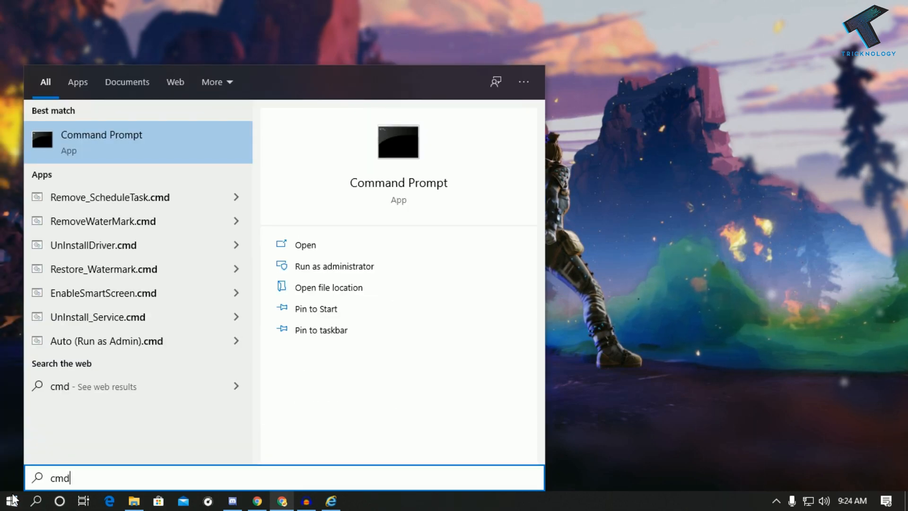
pyautogui.moveTo(104, 196)
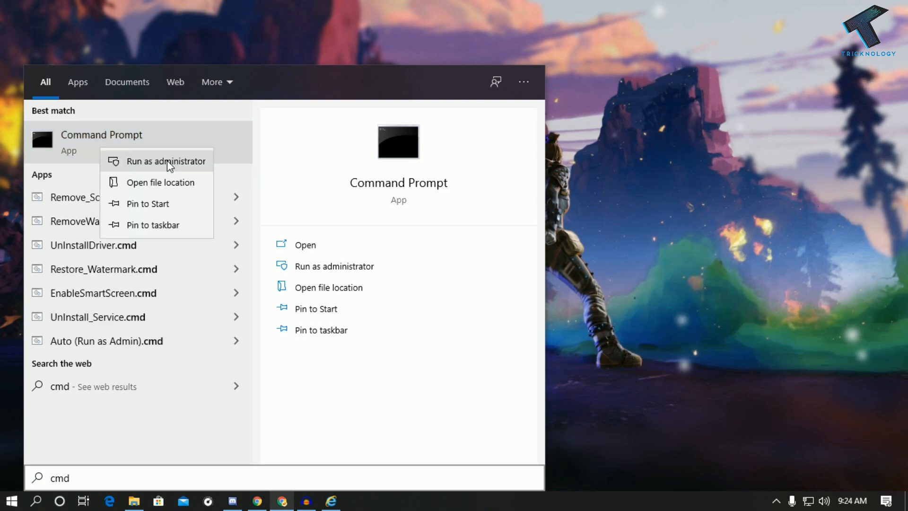
pyautogui.click(166, 161)
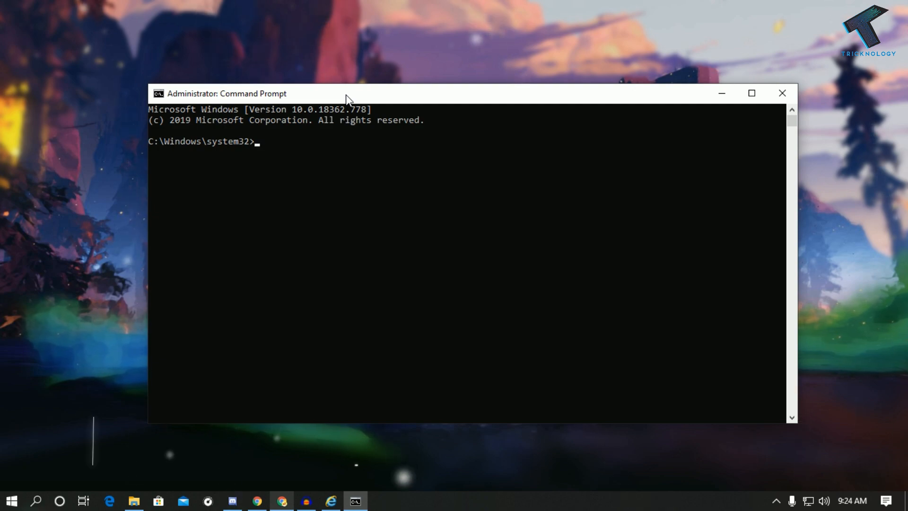
# - Run 'netsh winsock reset' in the admin Command Prompt
pyautogui.write('netsh')
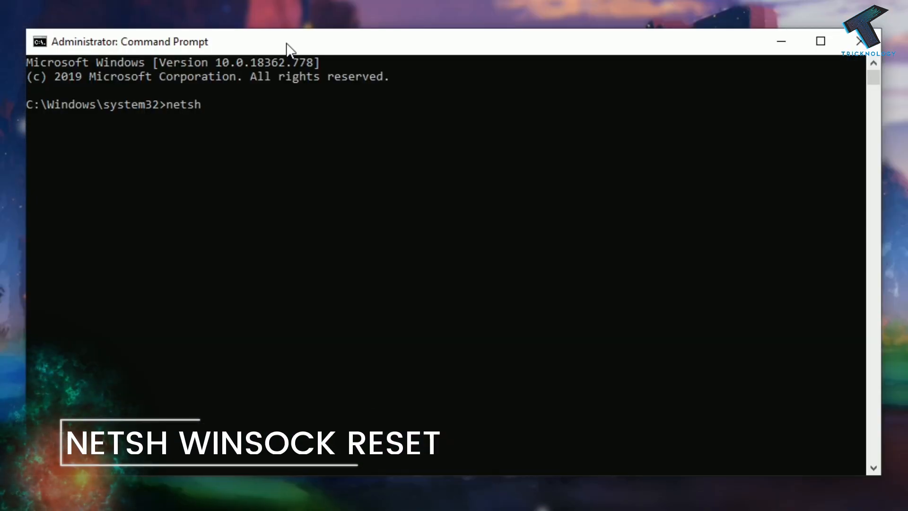
pyautogui.write('winsock')
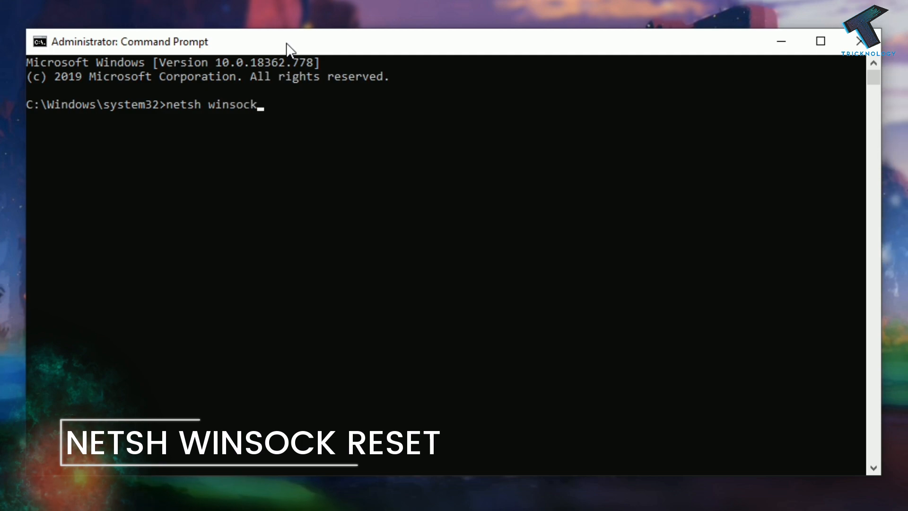
pyautogui.write('rese')
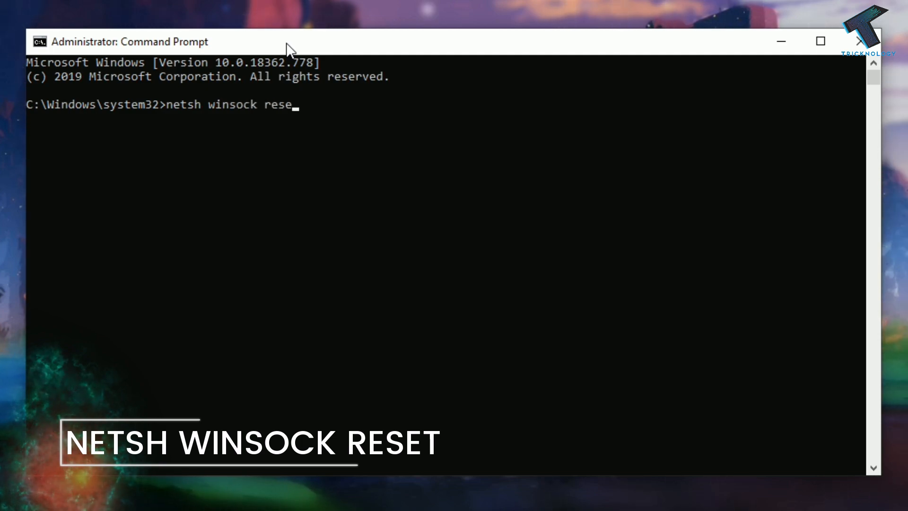
pyautogui.write('t')
pyautogui.write('netsh')
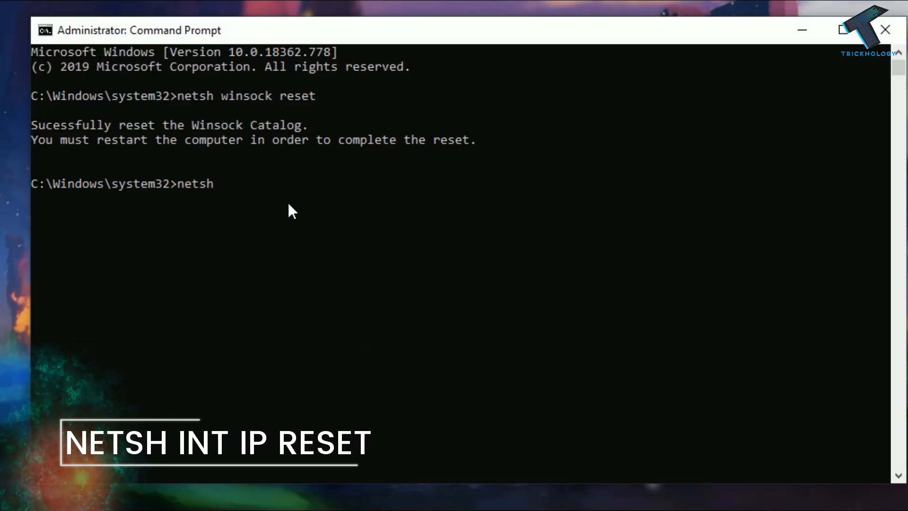
# - Complete the 'netsh int ip reset' command in Command Prompt without running it
pyautogui.write('int ip')
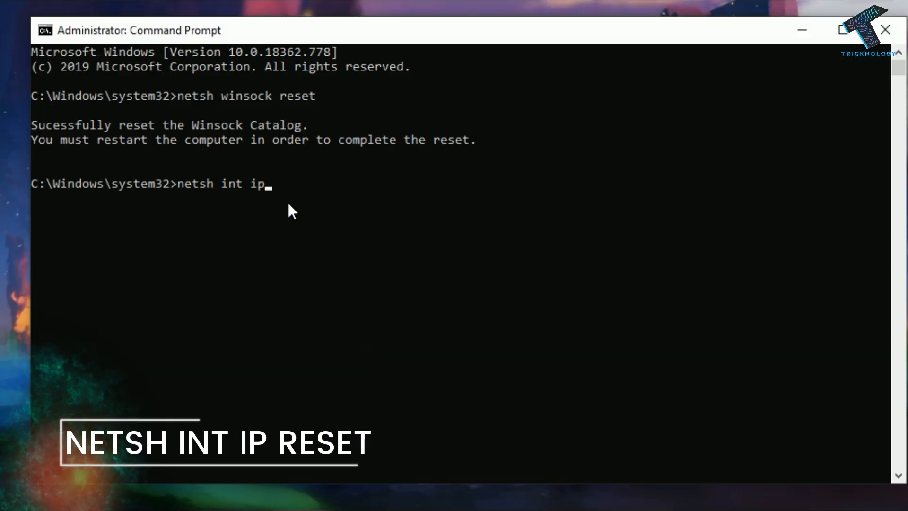
pyautogui.write('reset')
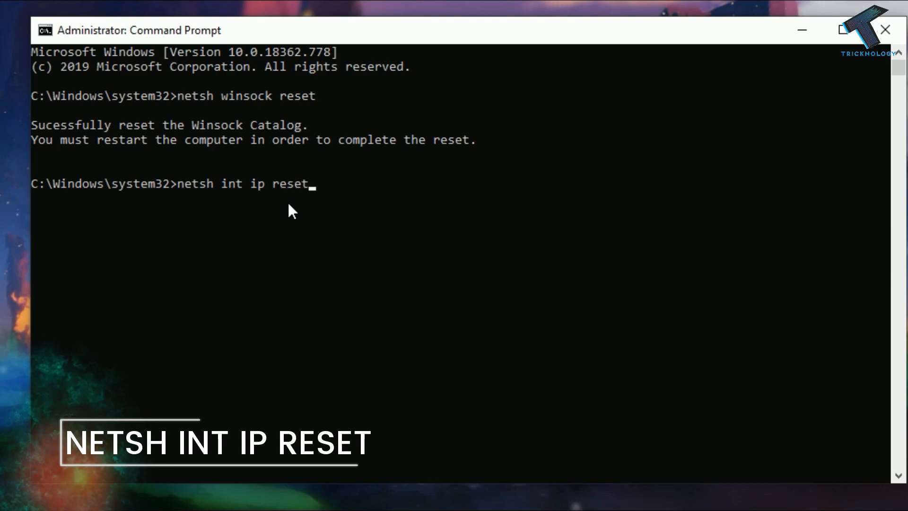